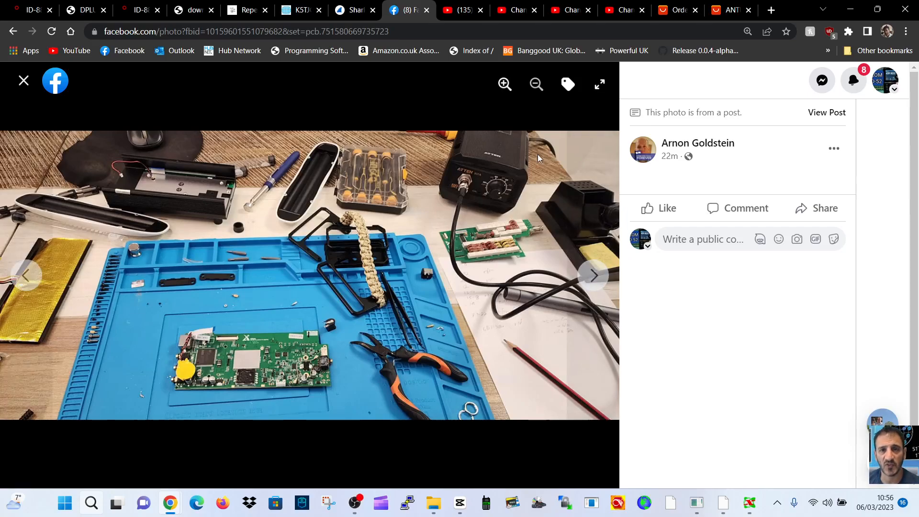
pyautogui.moveTo(527, 276)
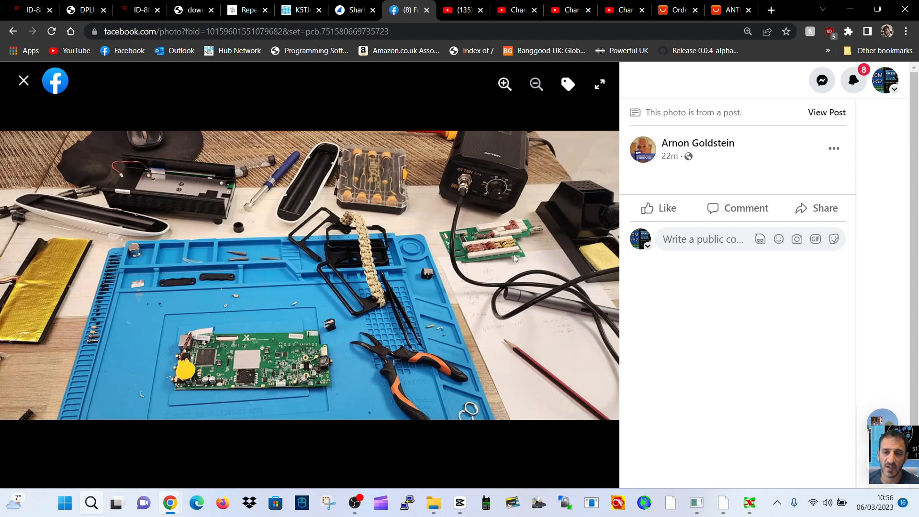
pyautogui.moveTo(427, 307)
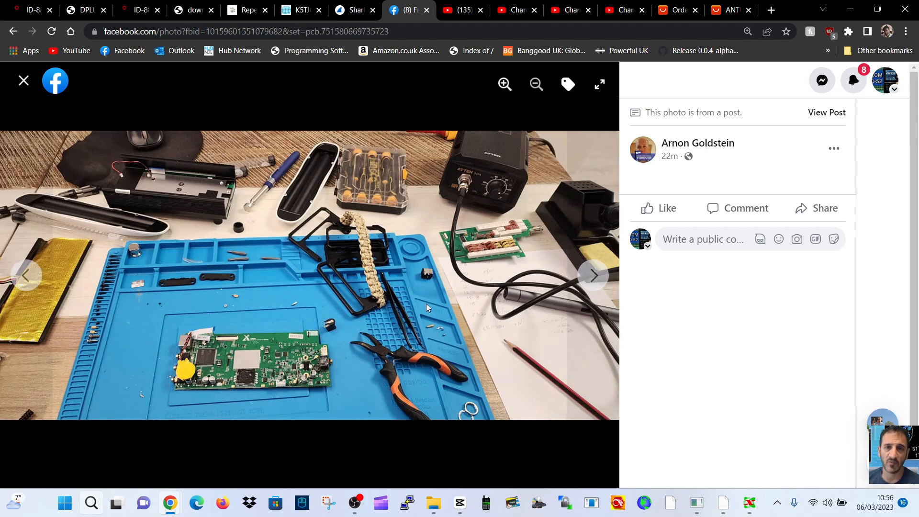
pyautogui.moveTo(462, 254)
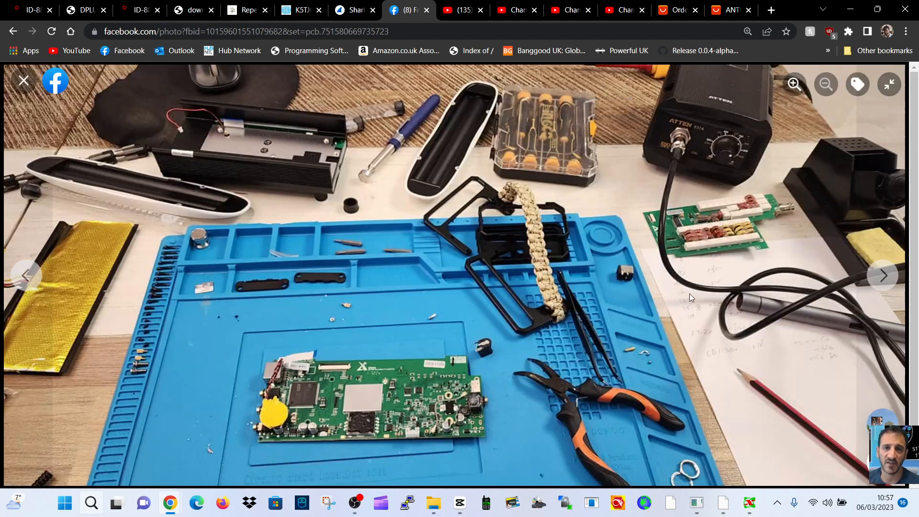
pyautogui.moveTo(486, 392)
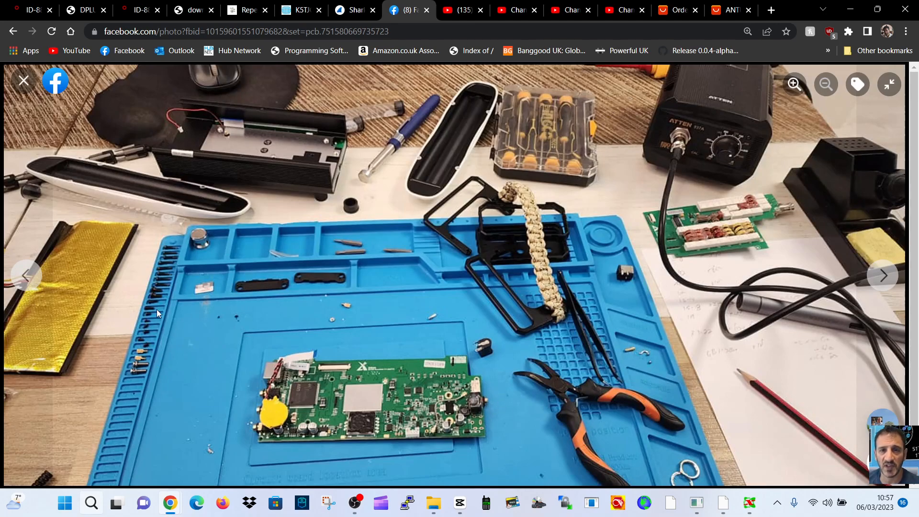
pyautogui.moveTo(836, 229)
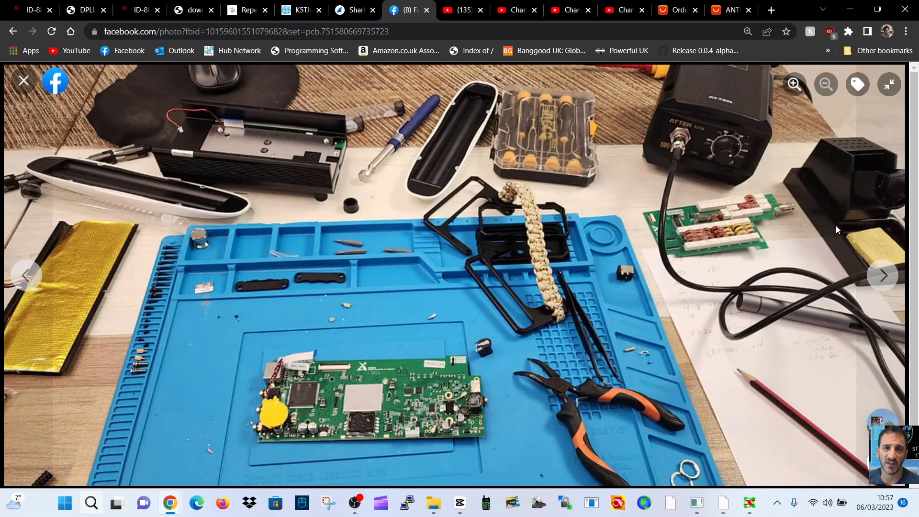
pyautogui.moveTo(725, 314)
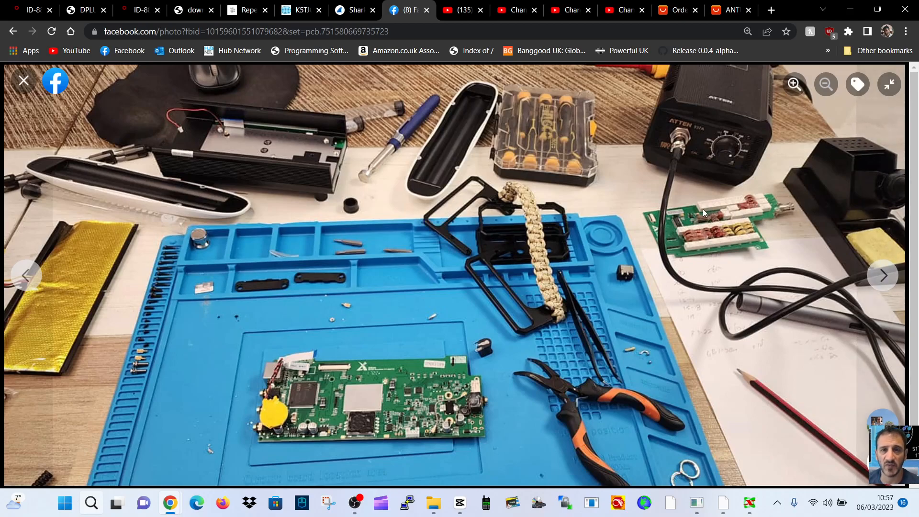
pyautogui.moveTo(712, 238)
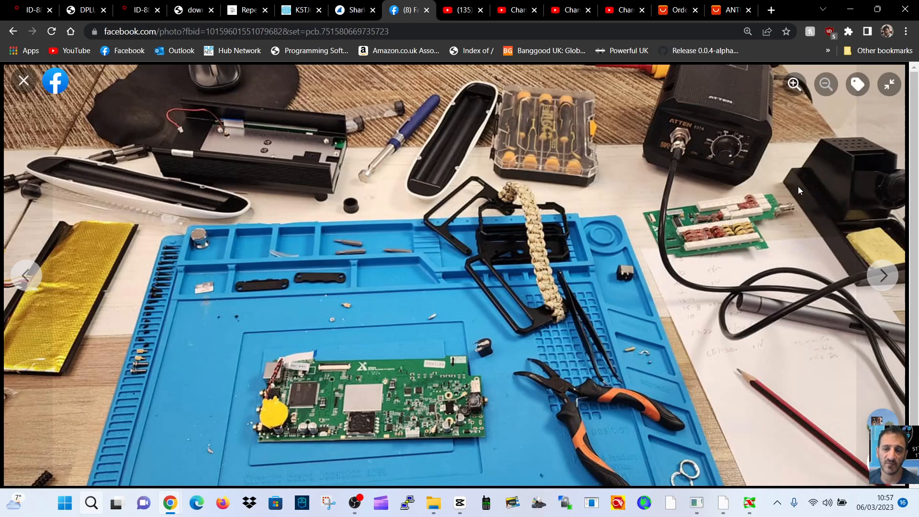
pyautogui.moveTo(755, 228)
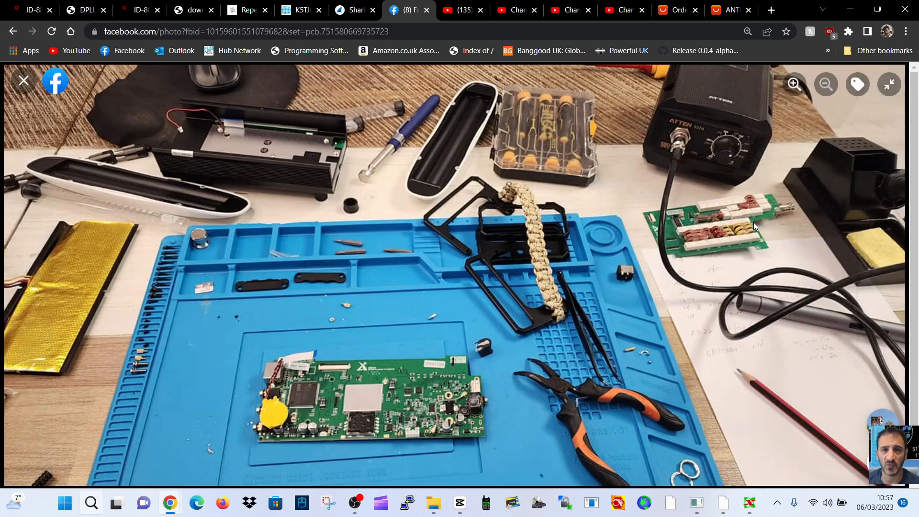
pyautogui.moveTo(86, 270)
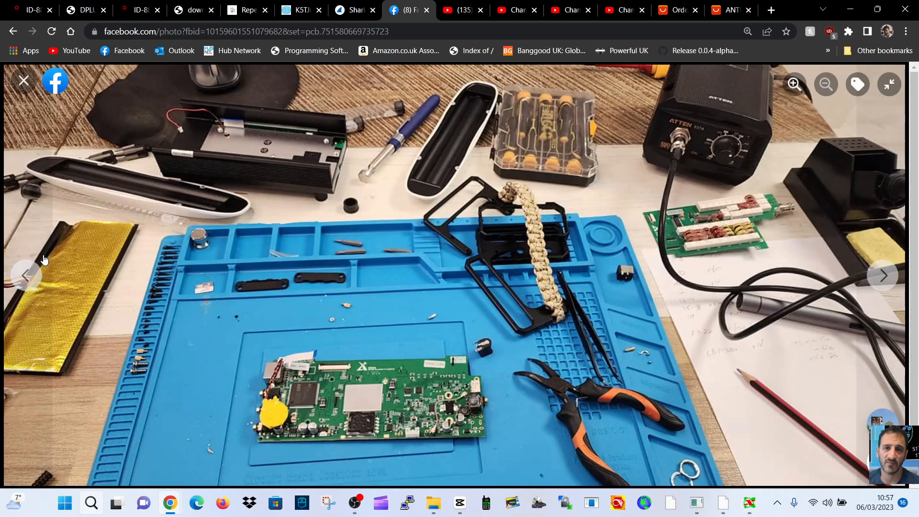
pyautogui.moveTo(225, 81)
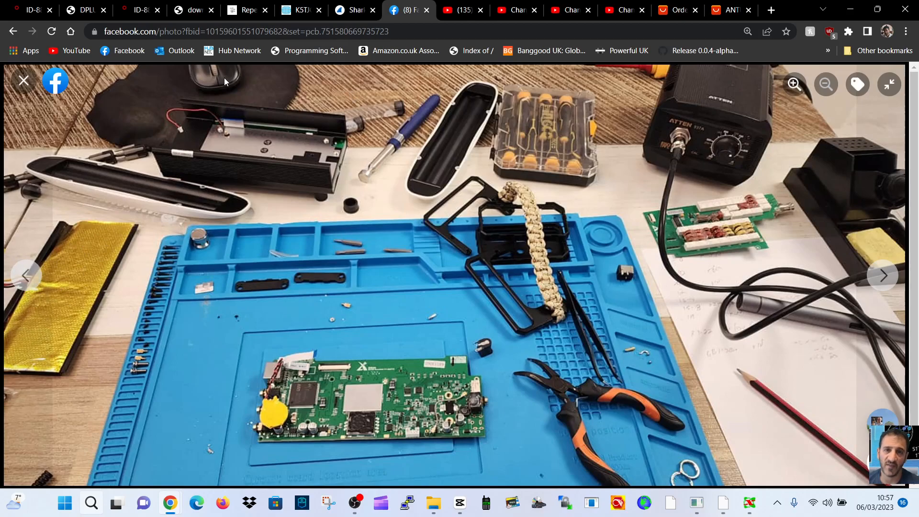
pyautogui.moveTo(288, 135)
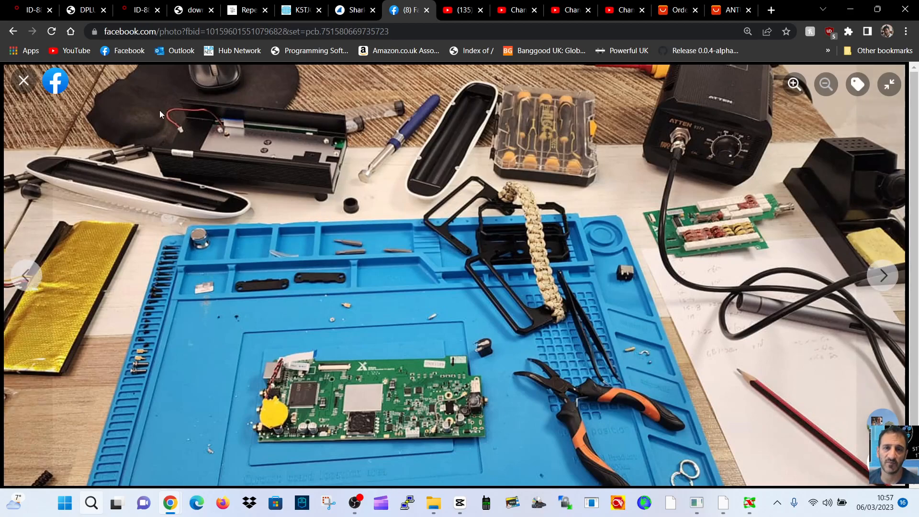
pyautogui.moveTo(180, 142)
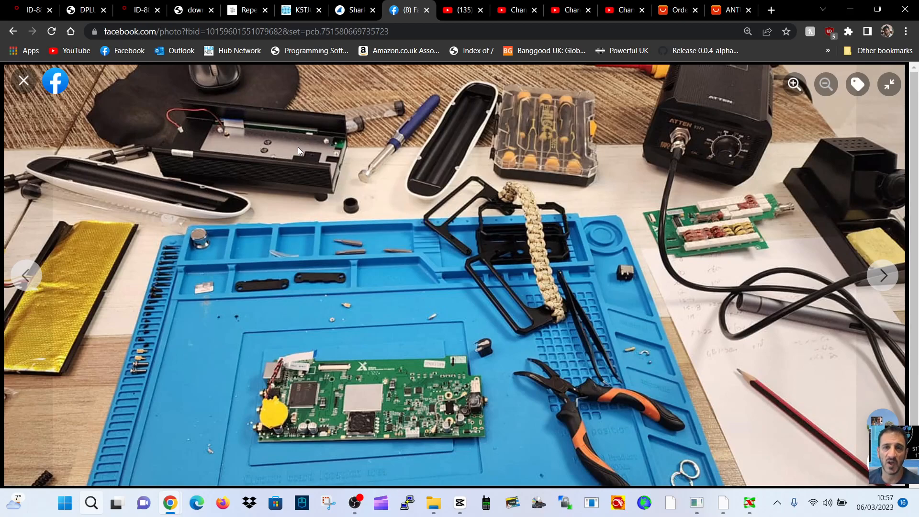
pyautogui.moveTo(299, 116)
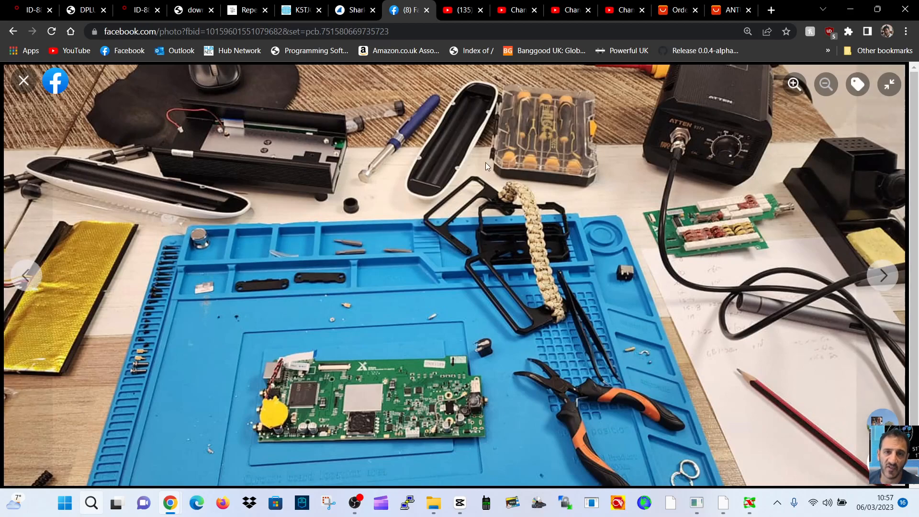
pyautogui.moveTo(473, 278)
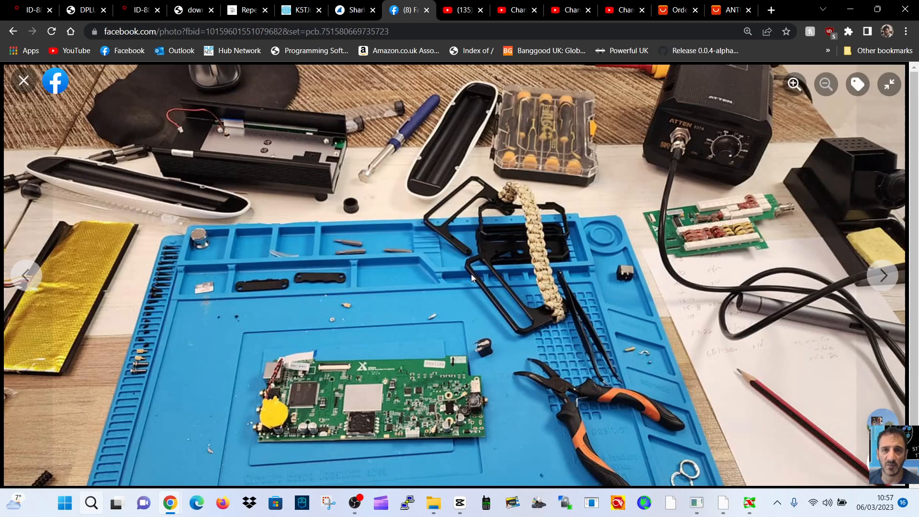
pyautogui.moveTo(490, 221)
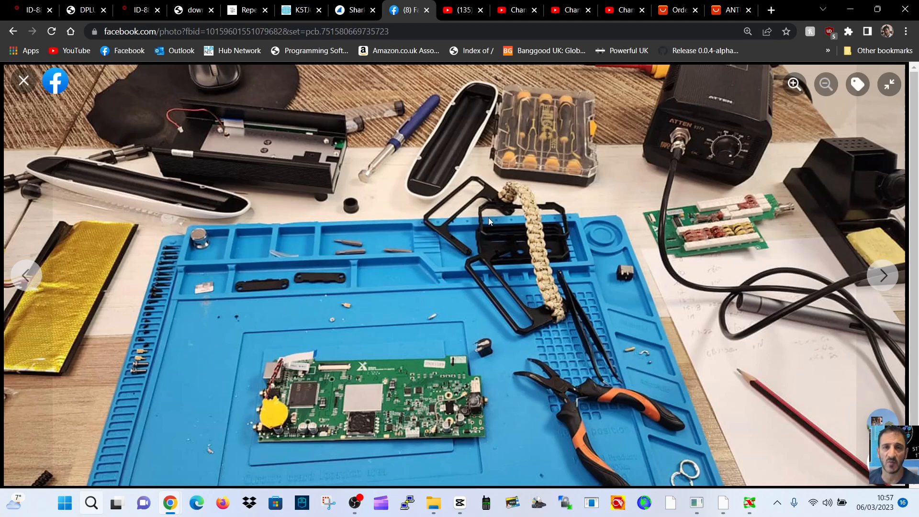
pyautogui.moveTo(392, 246)
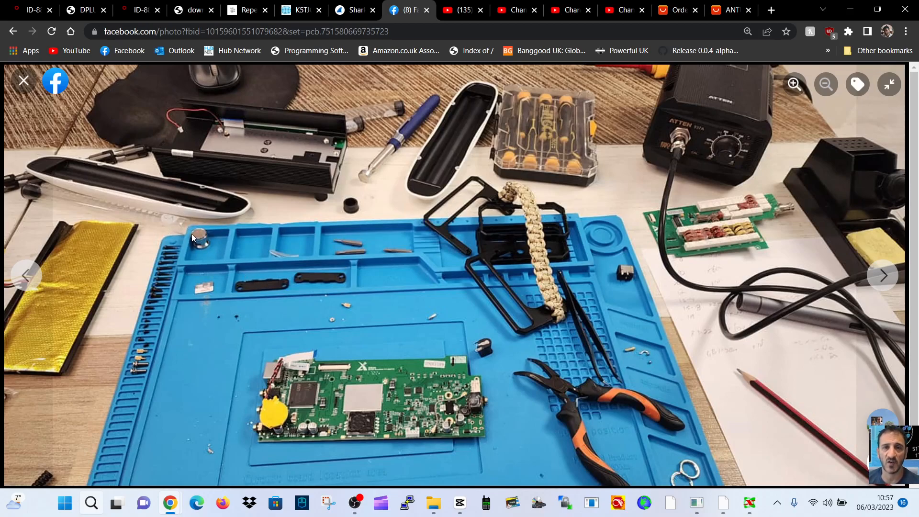
pyautogui.moveTo(223, 275)
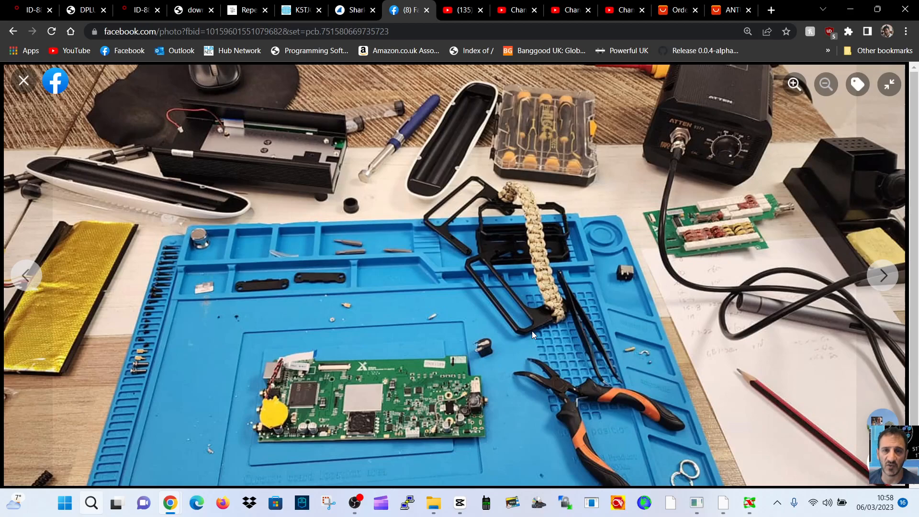
pyautogui.moveTo(519, 375)
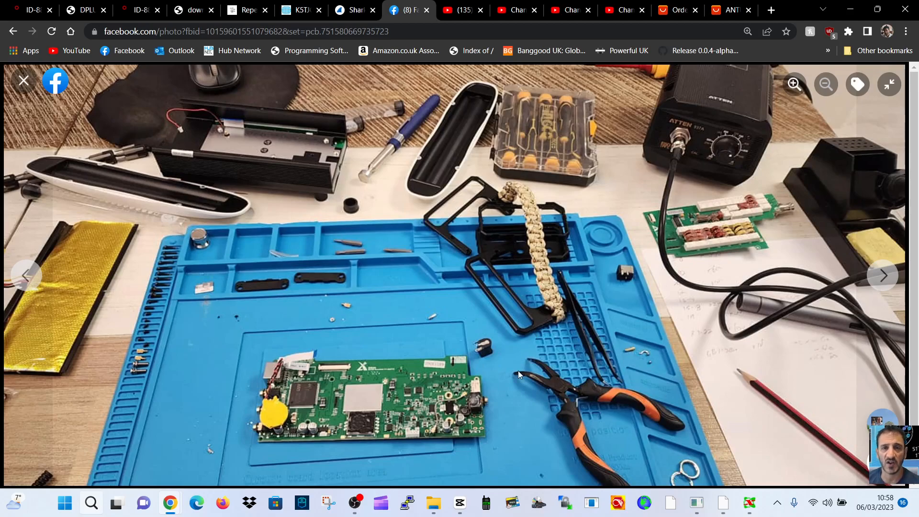
pyautogui.moveTo(478, 347)
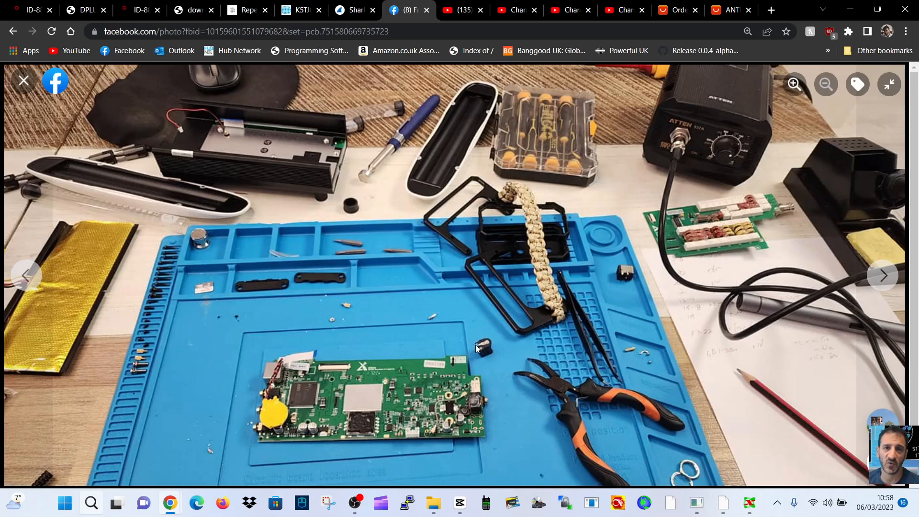
pyautogui.moveTo(486, 334)
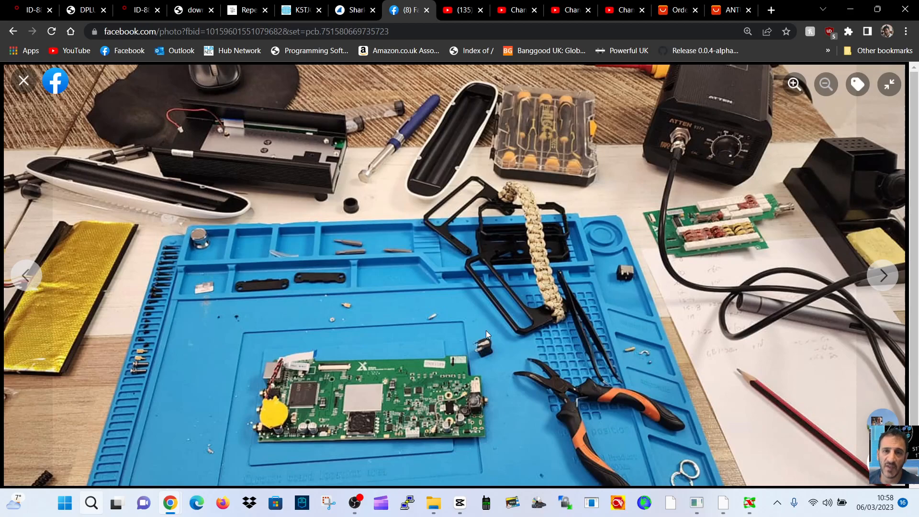
pyautogui.moveTo(500, 341)
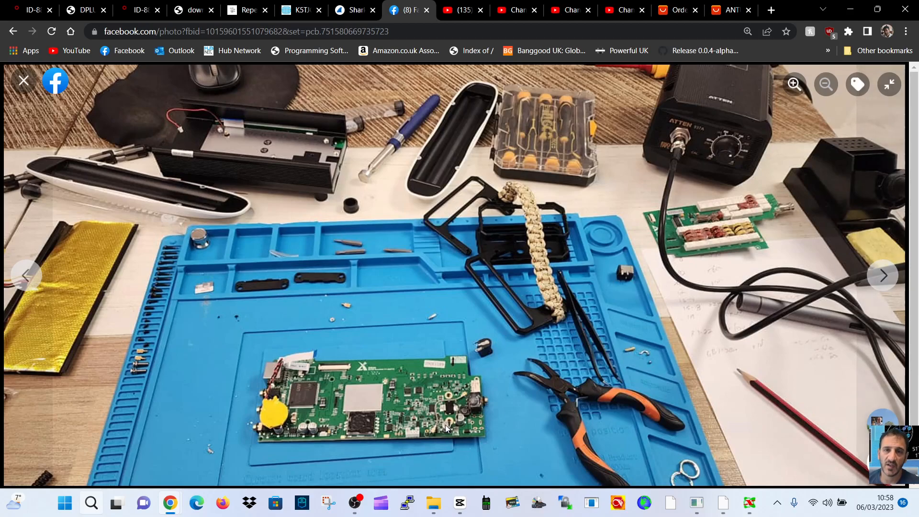
# Advance the viewer to the next photo, the circuit board with its removed power jack.
pyautogui.click(884, 276)
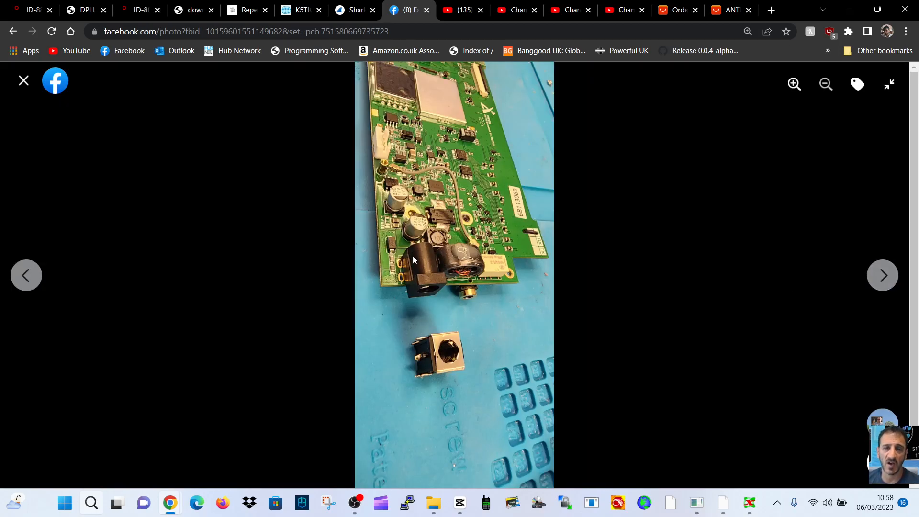
pyautogui.moveTo(402, 285)
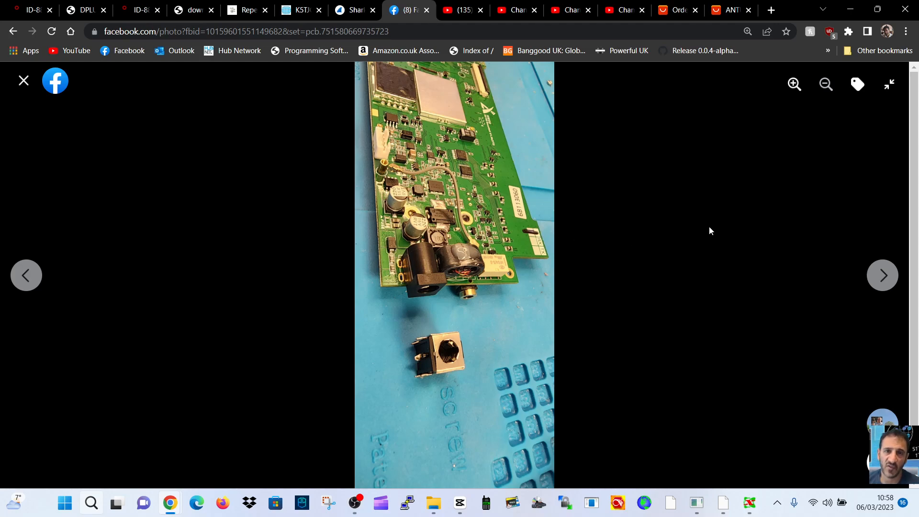
# Zoom in on the close-up of the board's power socket and removed jack.
pyautogui.click(793, 84)
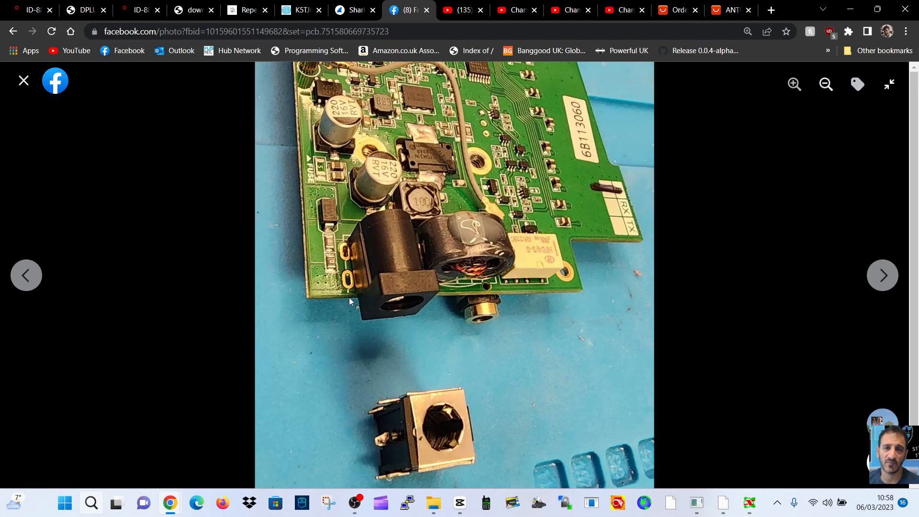
pyautogui.moveTo(367, 309)
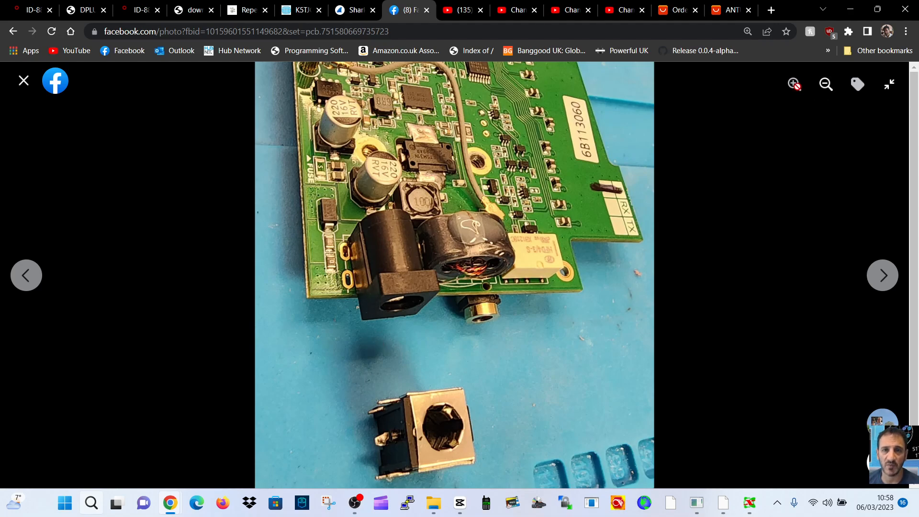
pyautogui.moveTo(883, 275)
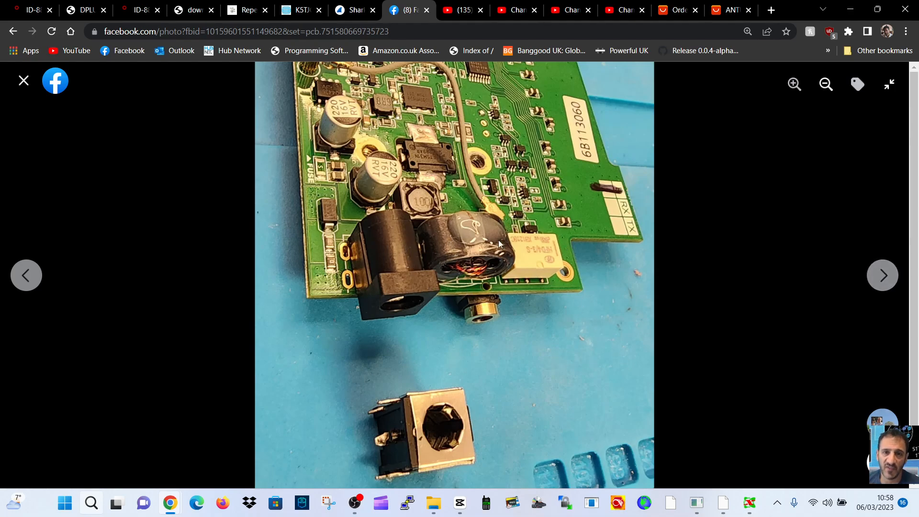
pyautogui.moveTo(882, 275)
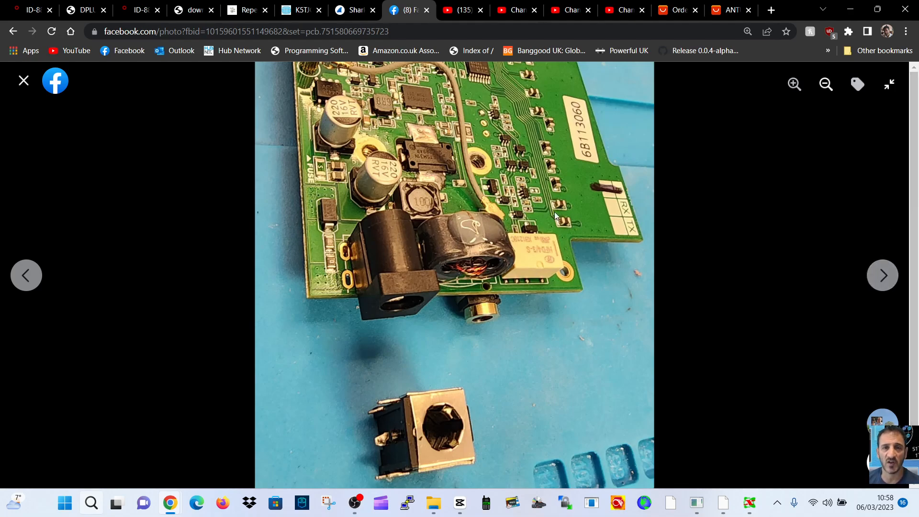
pyautogui.moveTo(479, 318)
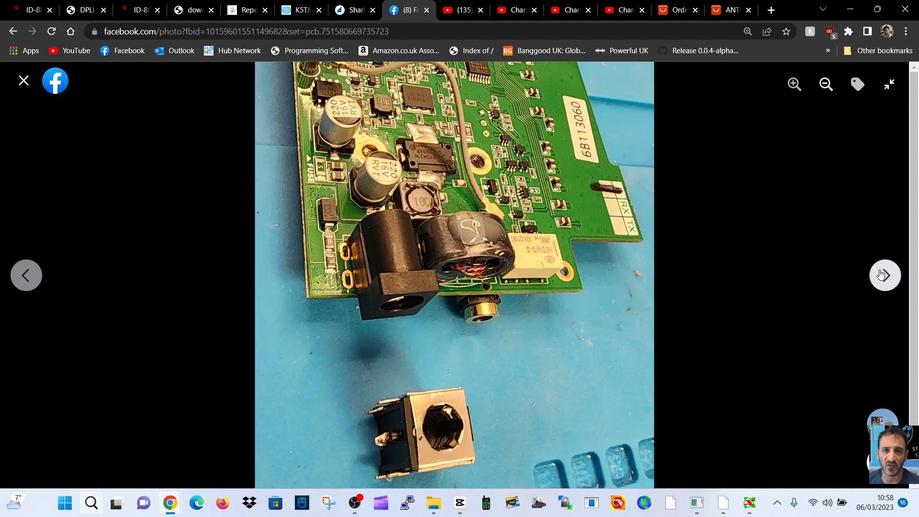
# Page through the screw-tray and radio-display photos, then close the viewer back to the feed.
pyautogui.click(884, 276)
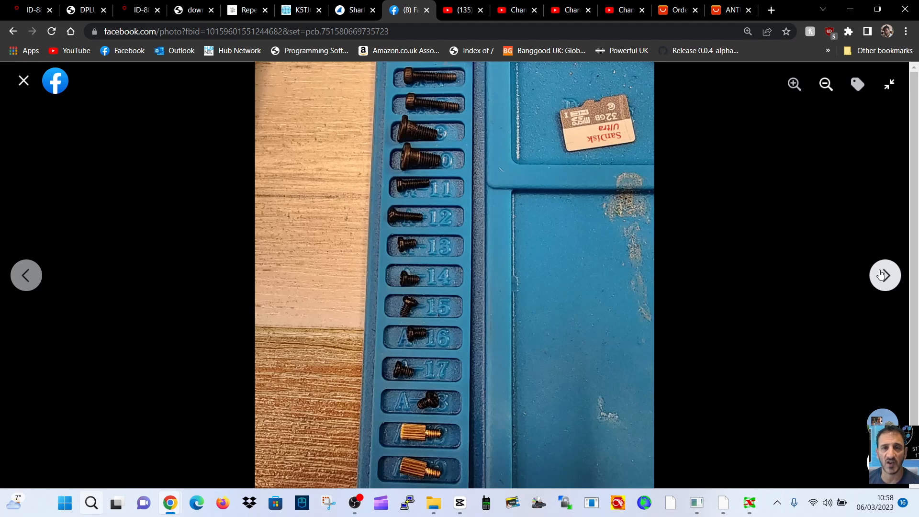
pyautogui.click(884, 276)
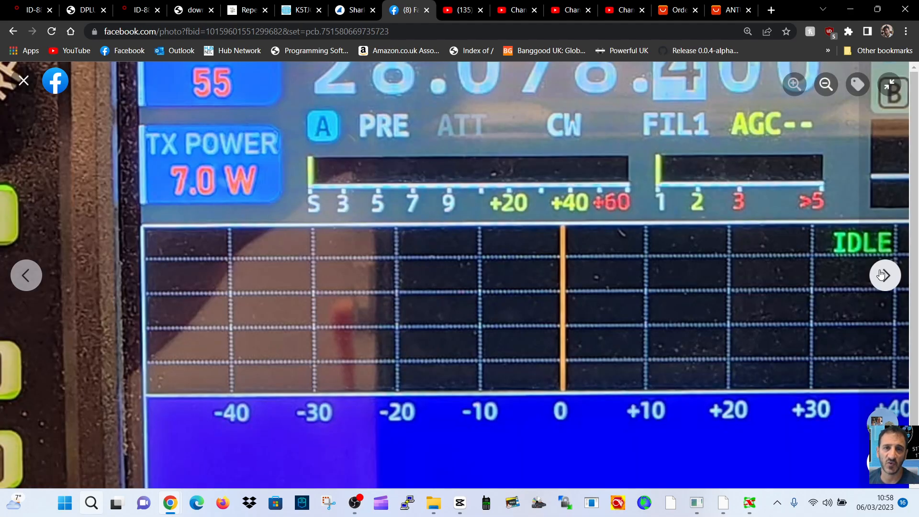
pyautogui.click(883, 276)
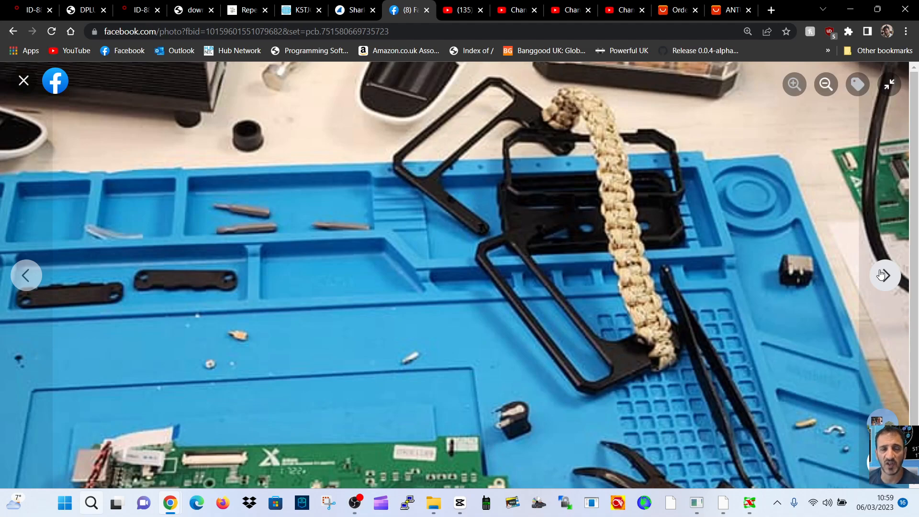
pyautogui.click(883, 276)
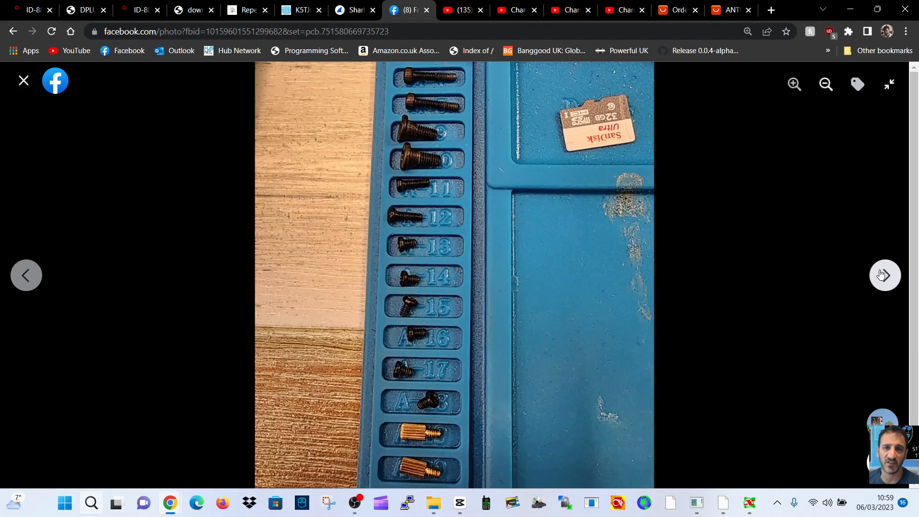
pyautogui.click(23, 80)
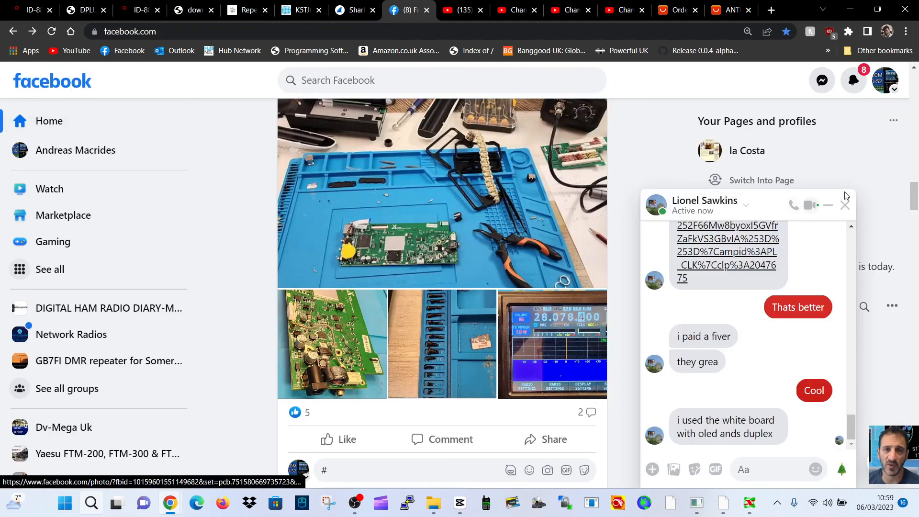
# Close the chat, confirm Leave Page to discard the comment, and scroll the group page's repair post.
pyautogui.click(844, 205)
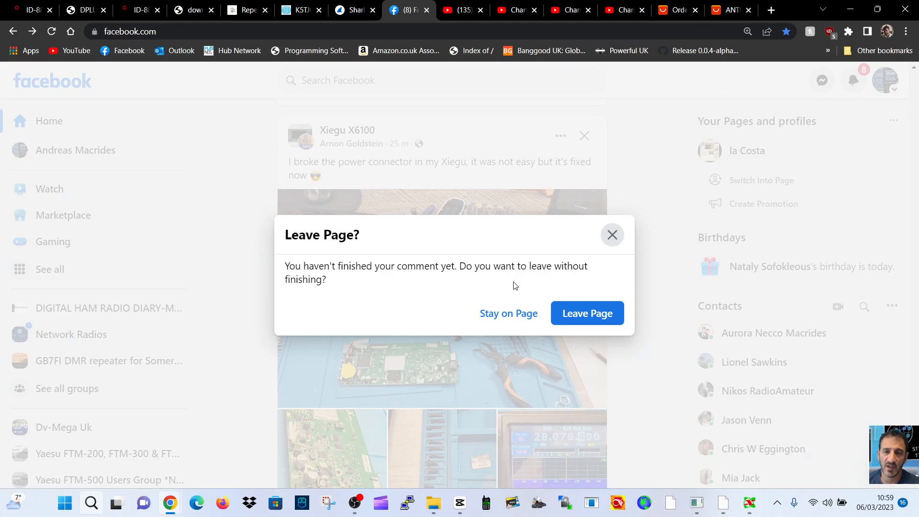
pyautogui.click(587, 313)
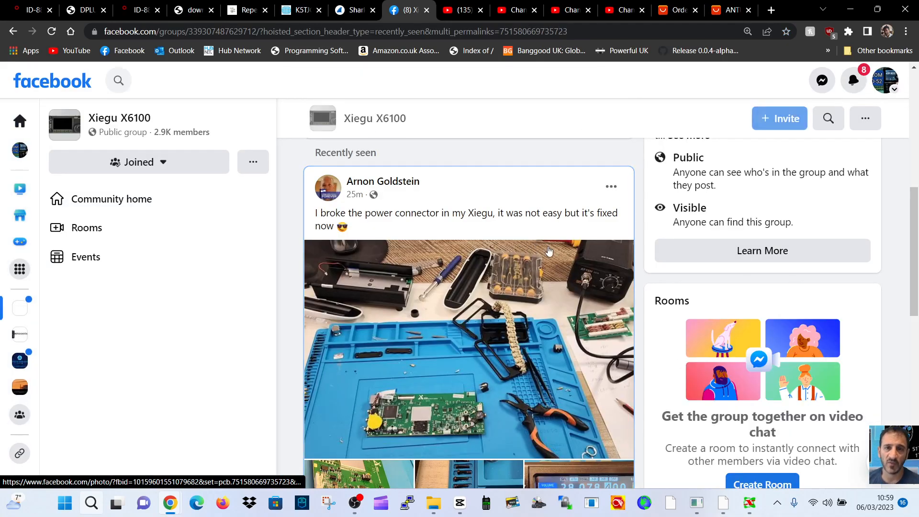
pyautogui.scroll(-3)
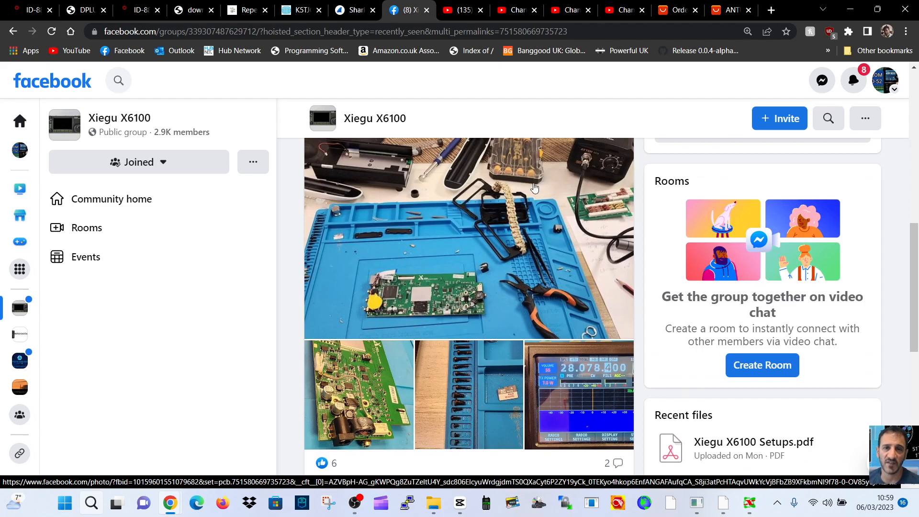
pyautogui.moveTo(468, 190)
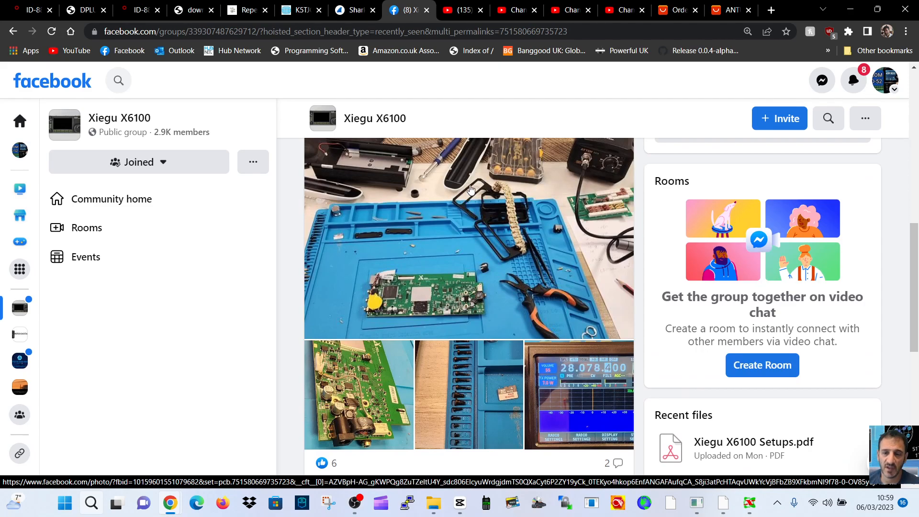